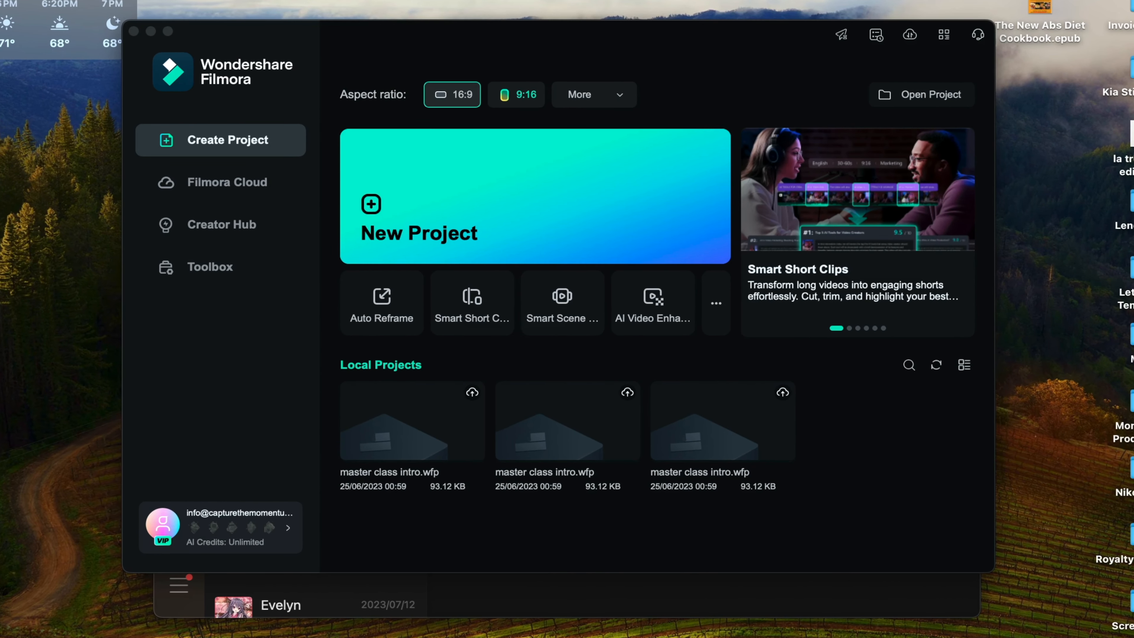
mouse_move(423, 348)
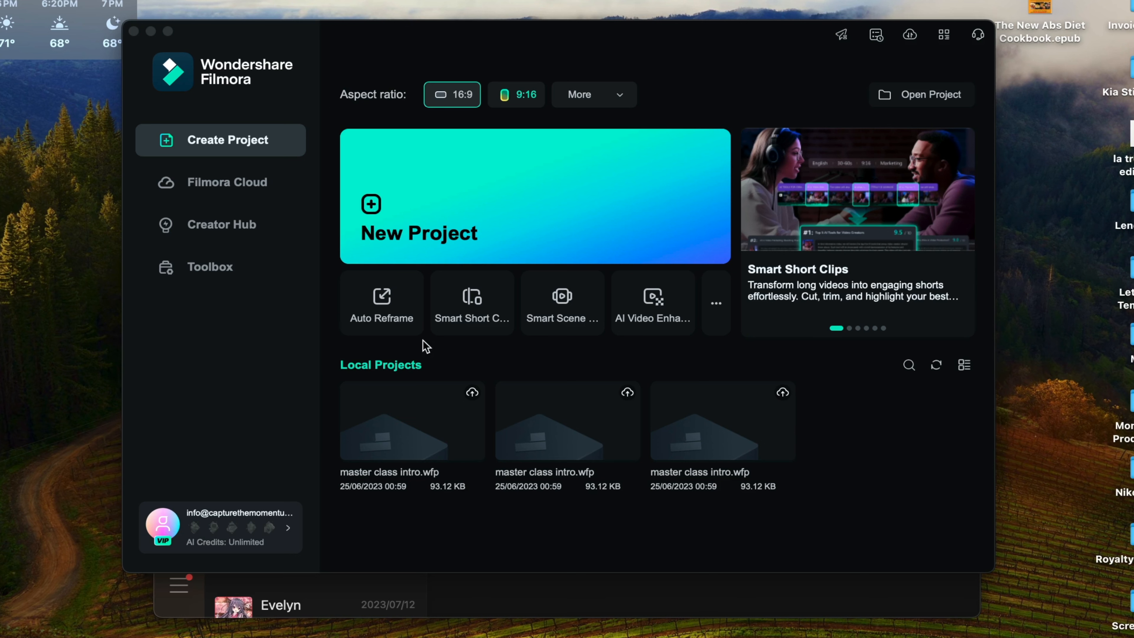
mouse_move(388, 311)
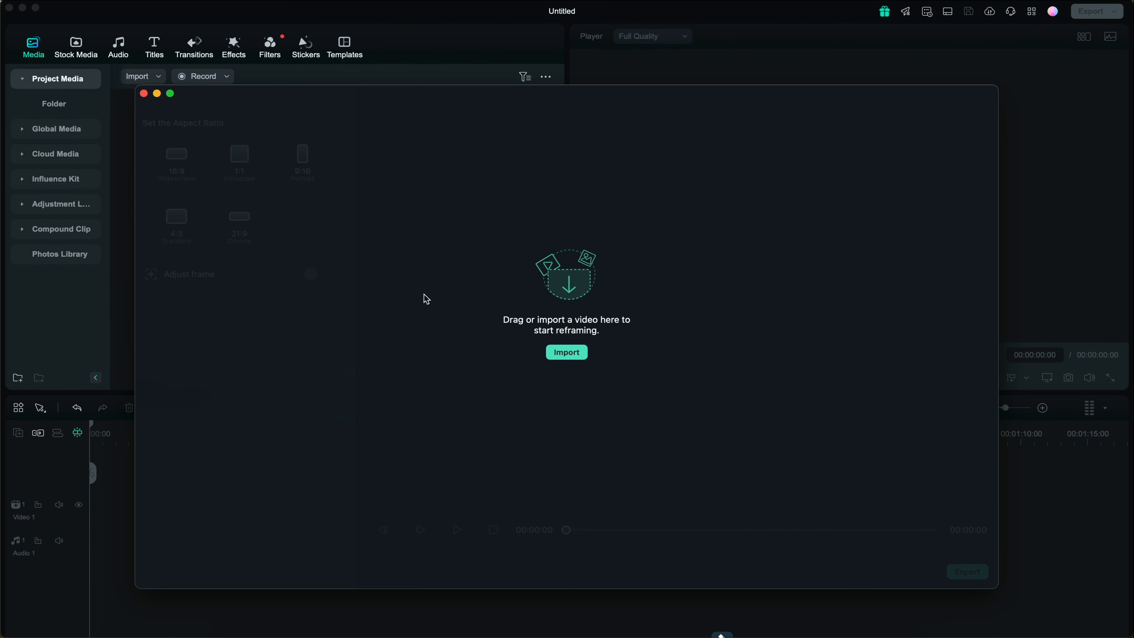
mouse_move(436, 278)
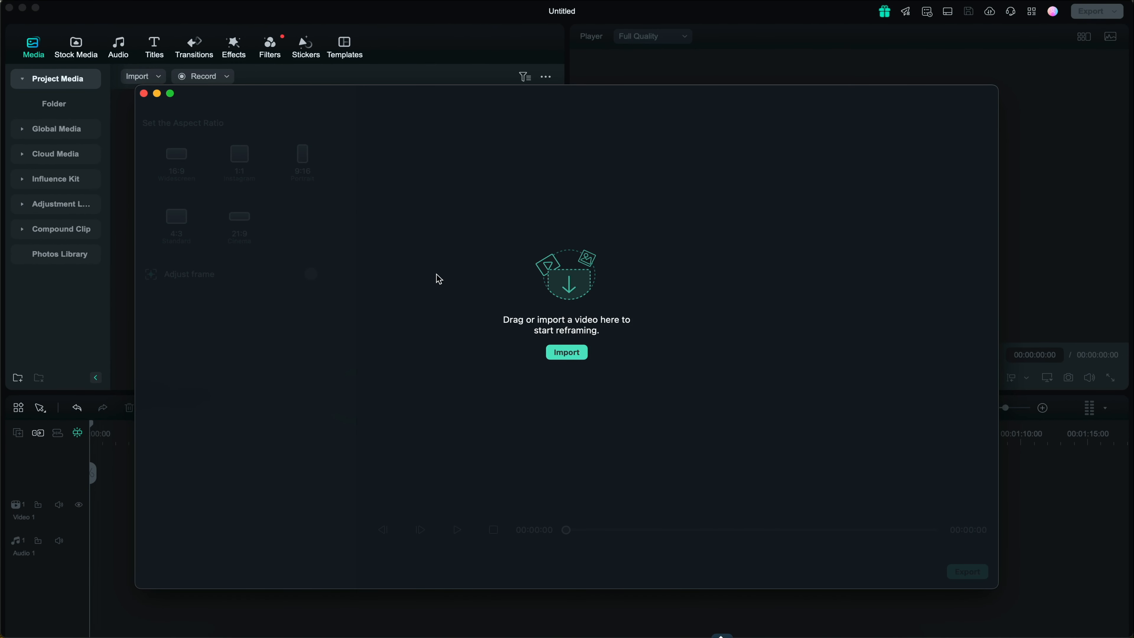
- Start an import and choose IMG_5563.MOV from the BTS folder
click(567, 352)
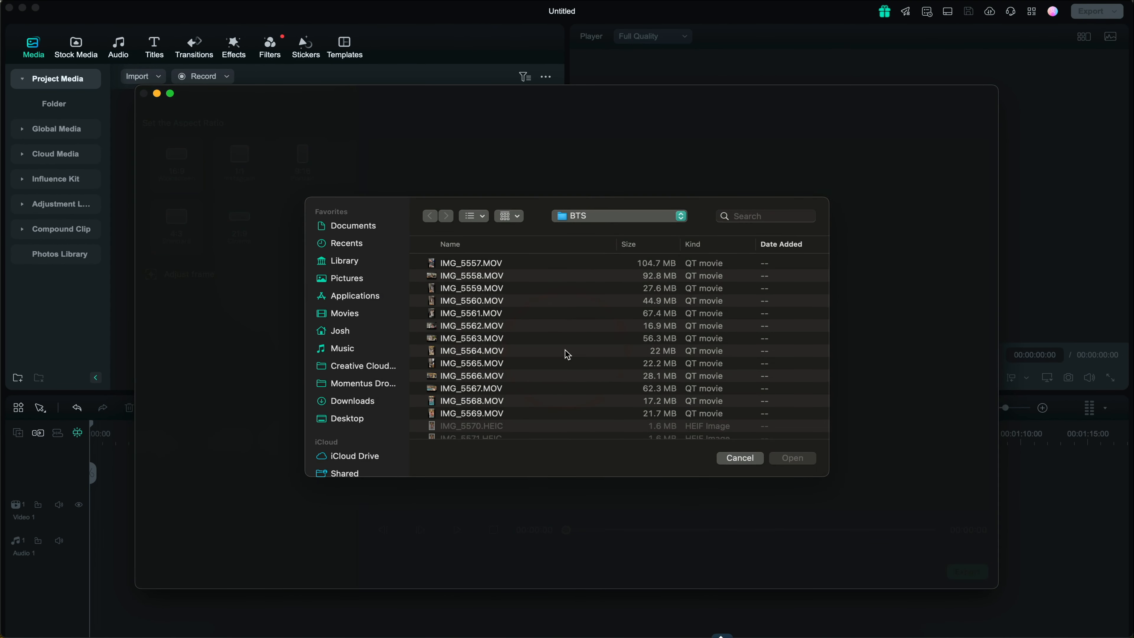
mouse_move(475, 344)
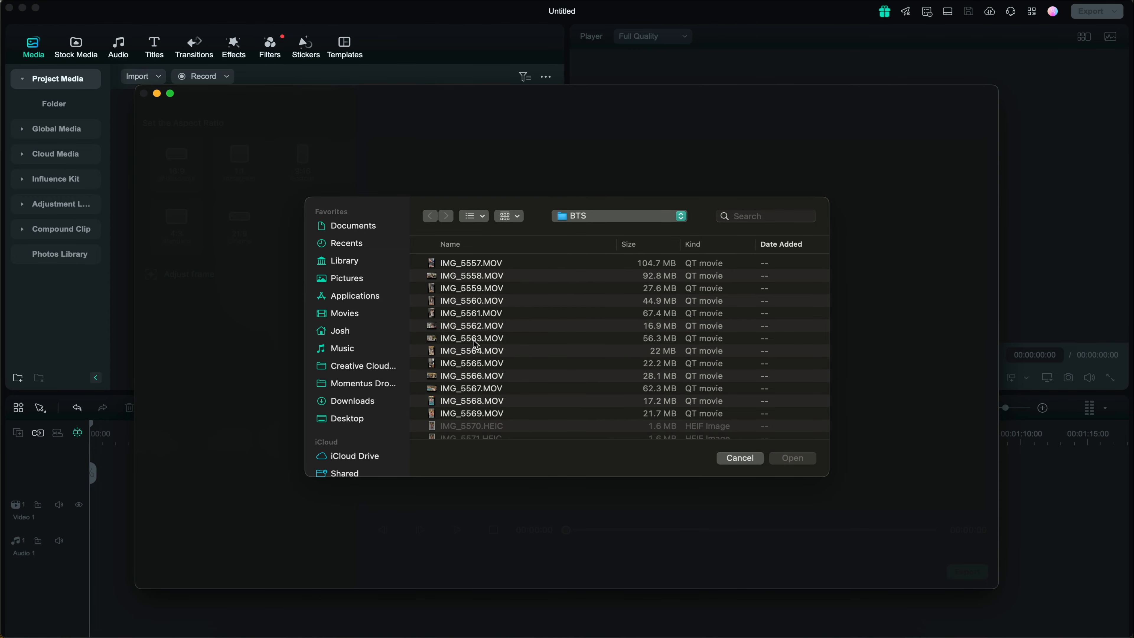
click(471, 338)
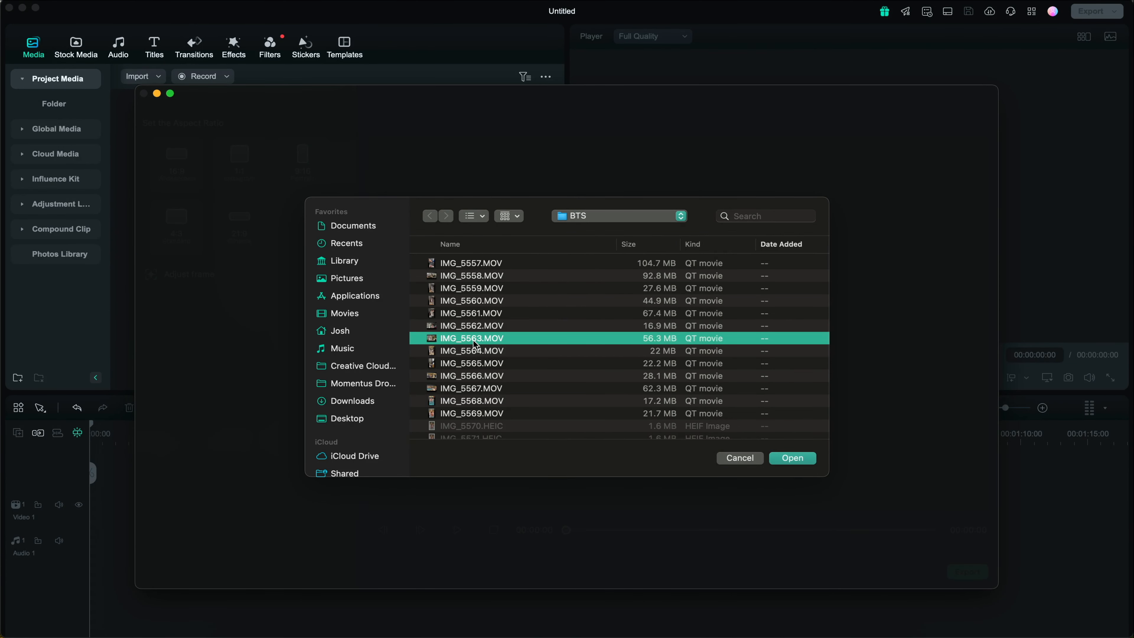
mouse_move(797, 478)
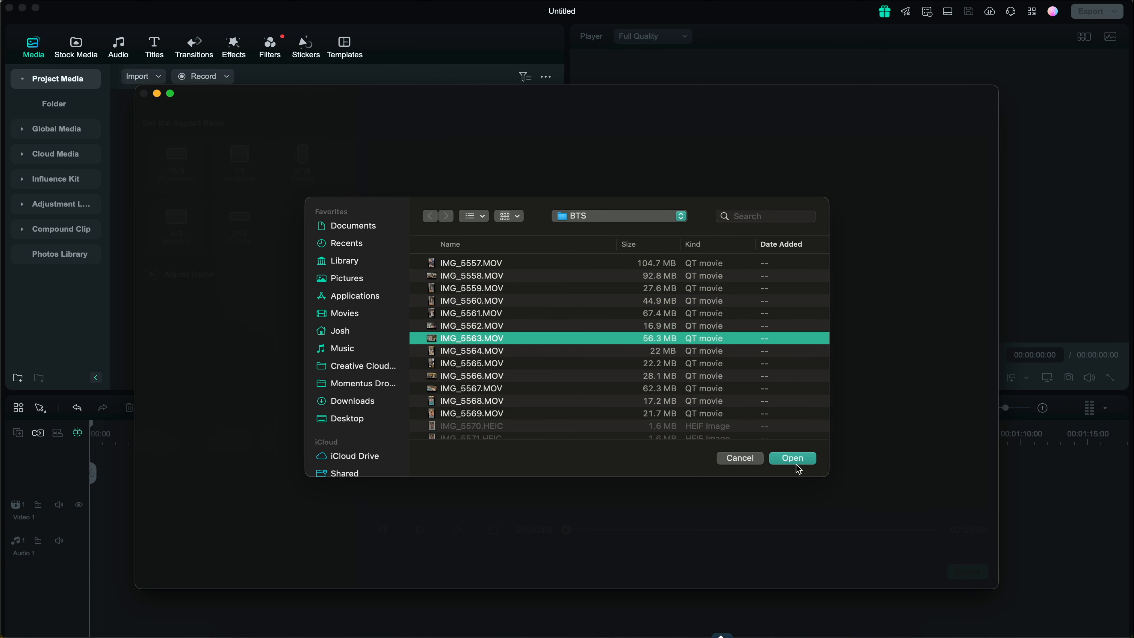
- Load IMG_5563.MOV and preview the 16:9, 1:1 and 9:16 reframe presets
click(793, 458)
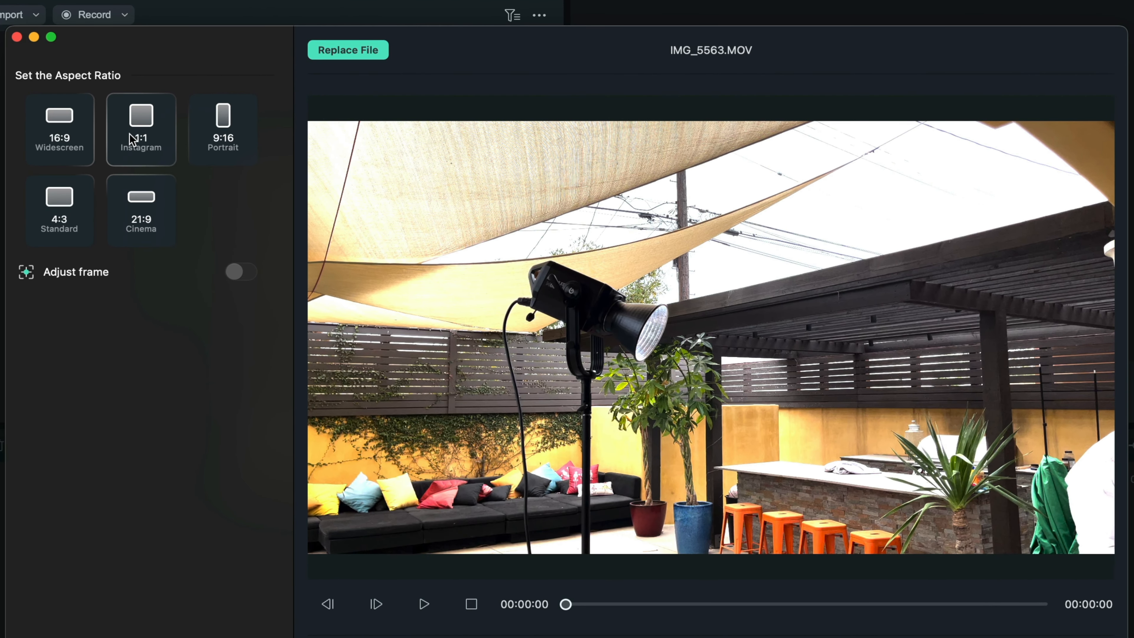
click(59, 131)
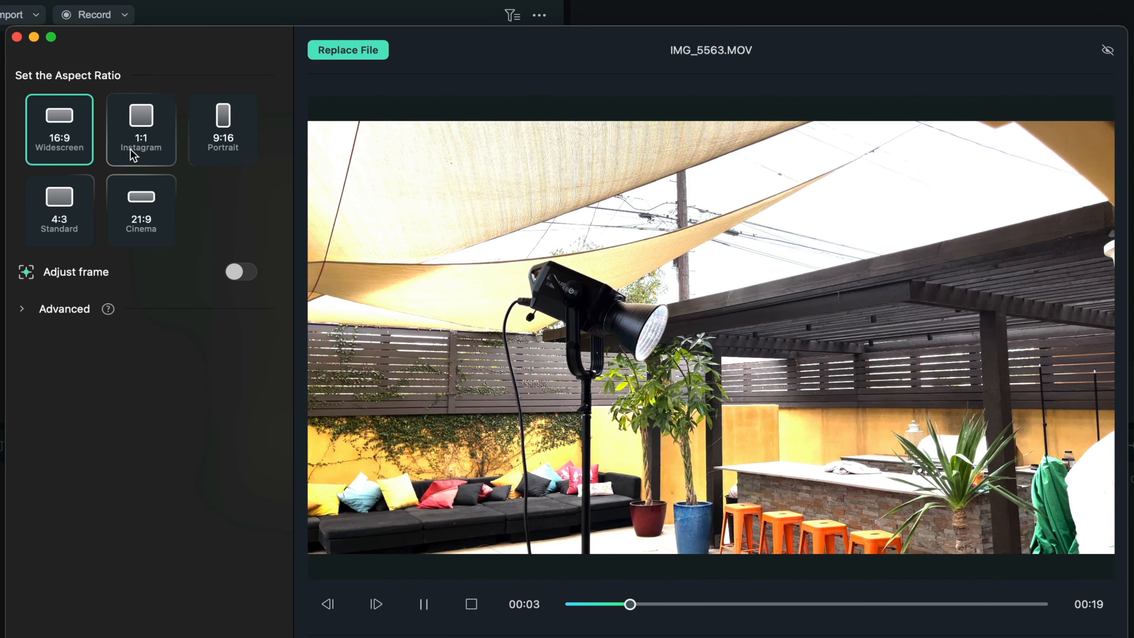
click(140, 130)
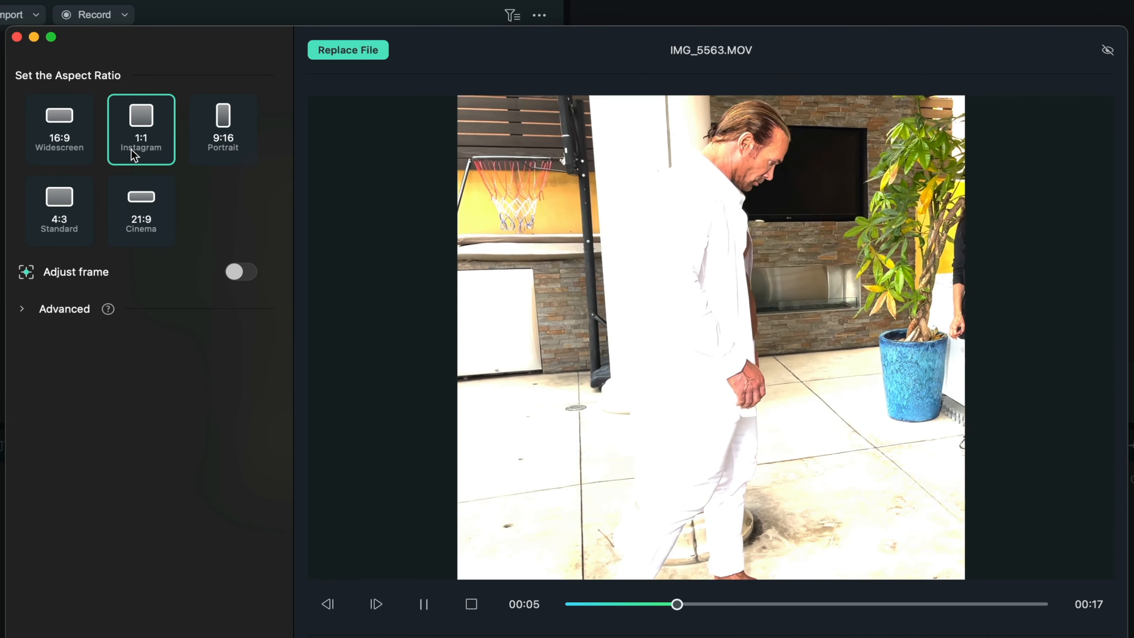
click(222, 123)
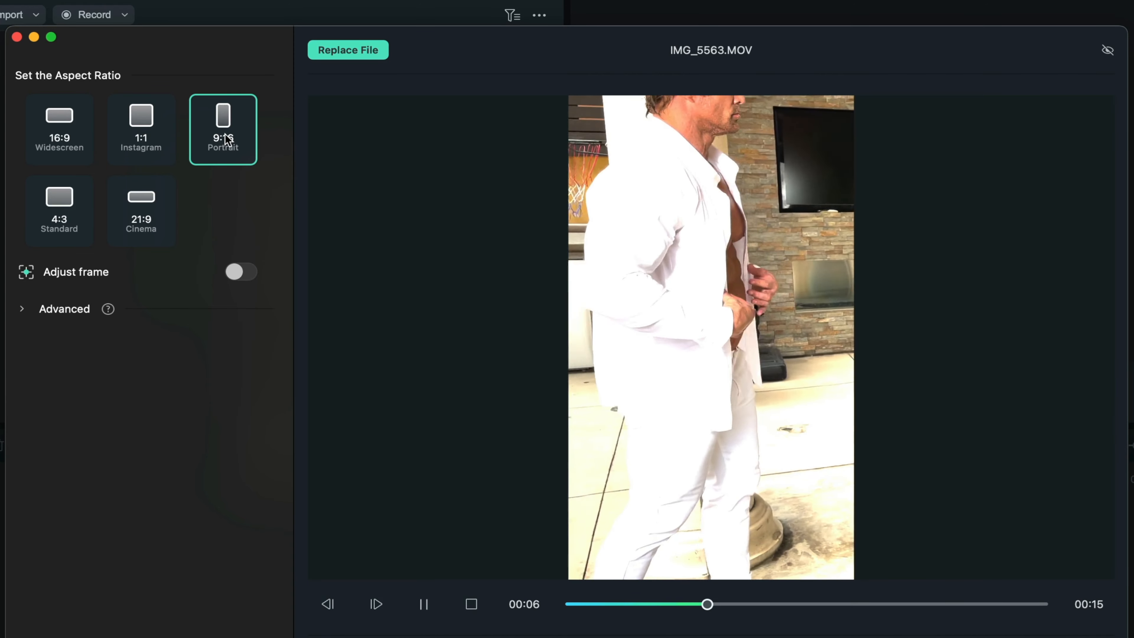
- Try the 4:3 and 21:9 presets, then settle on 9:16 Portrait
click(59, 210)
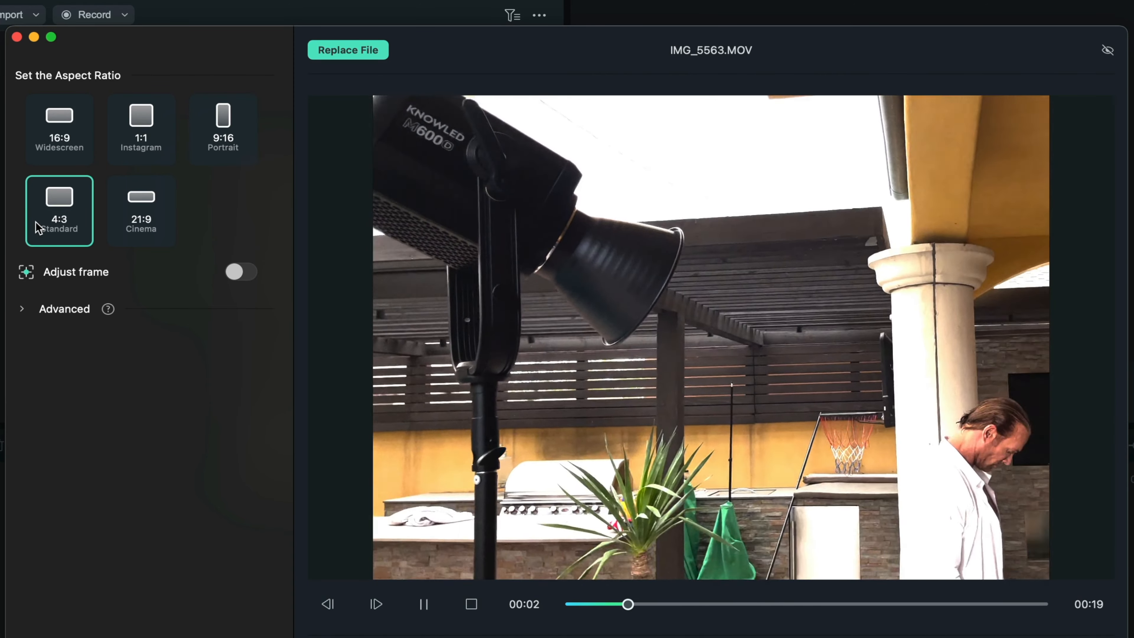
click(142, 211)
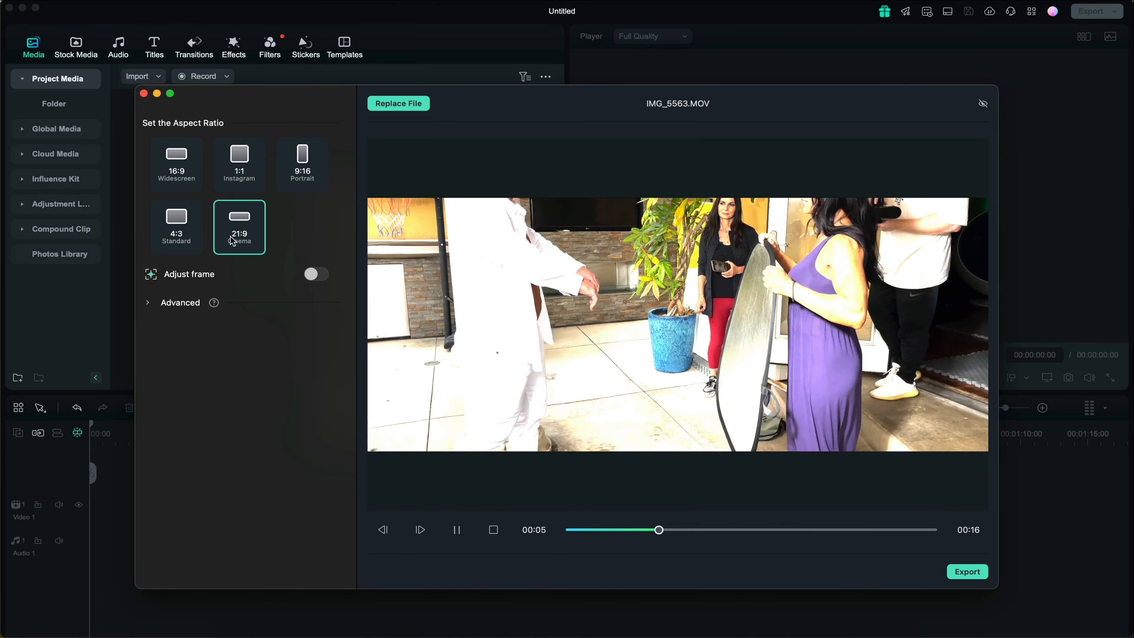
click(302, 164)
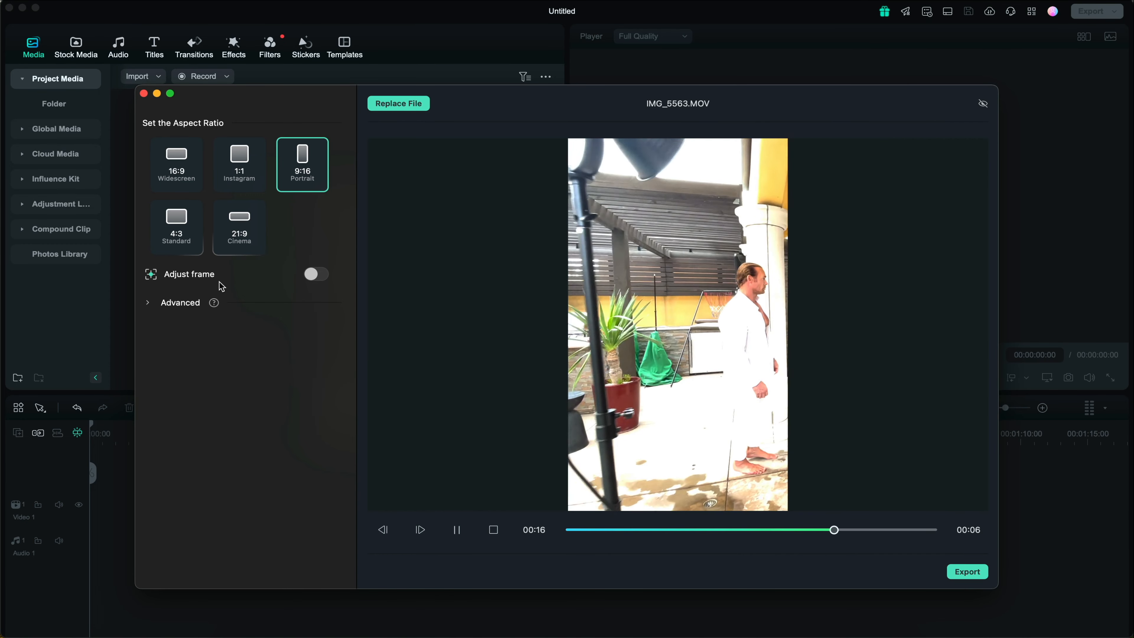
- Show the Advanced tracking settings, pause the preview near 00:14 and enable Adjust frame
click(316, 274)
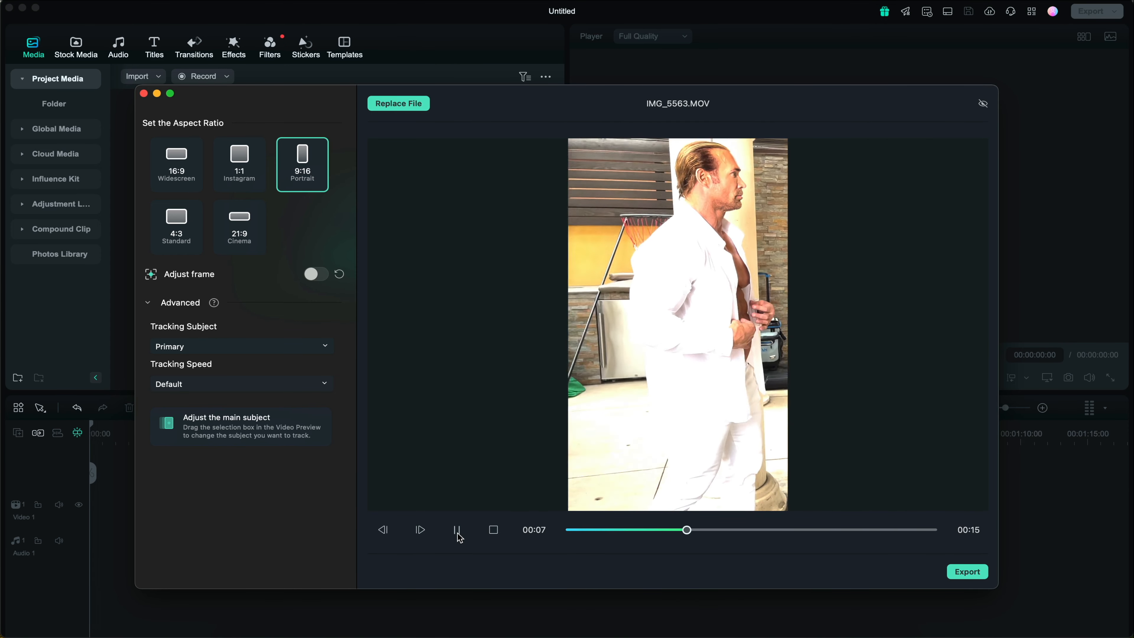
drag(687, 529, 811, 529)
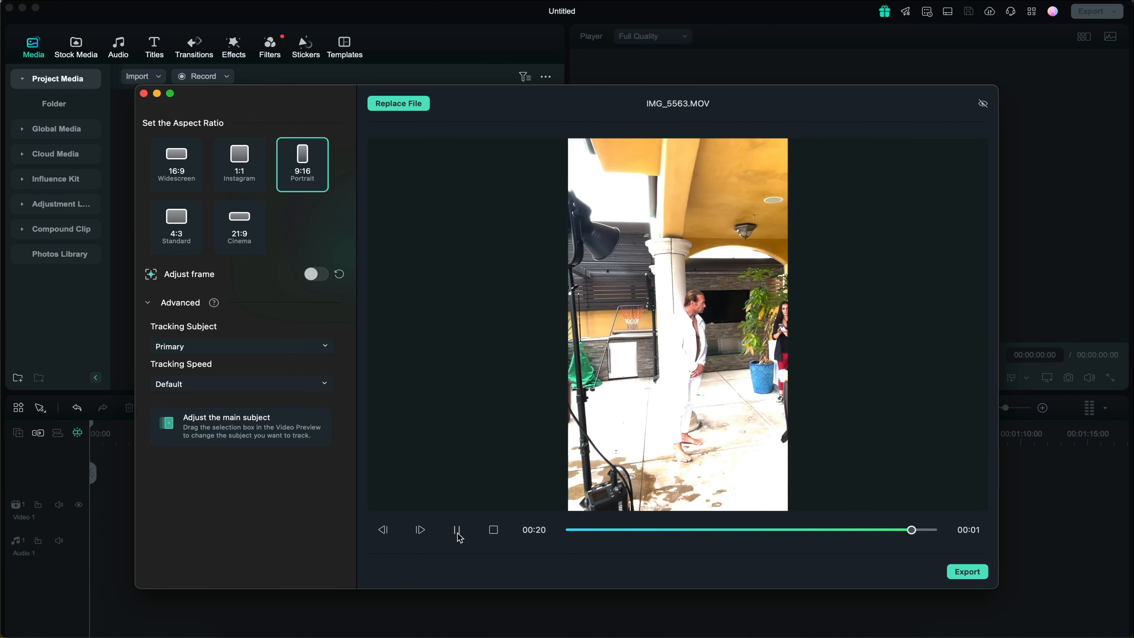
click(457, 530)
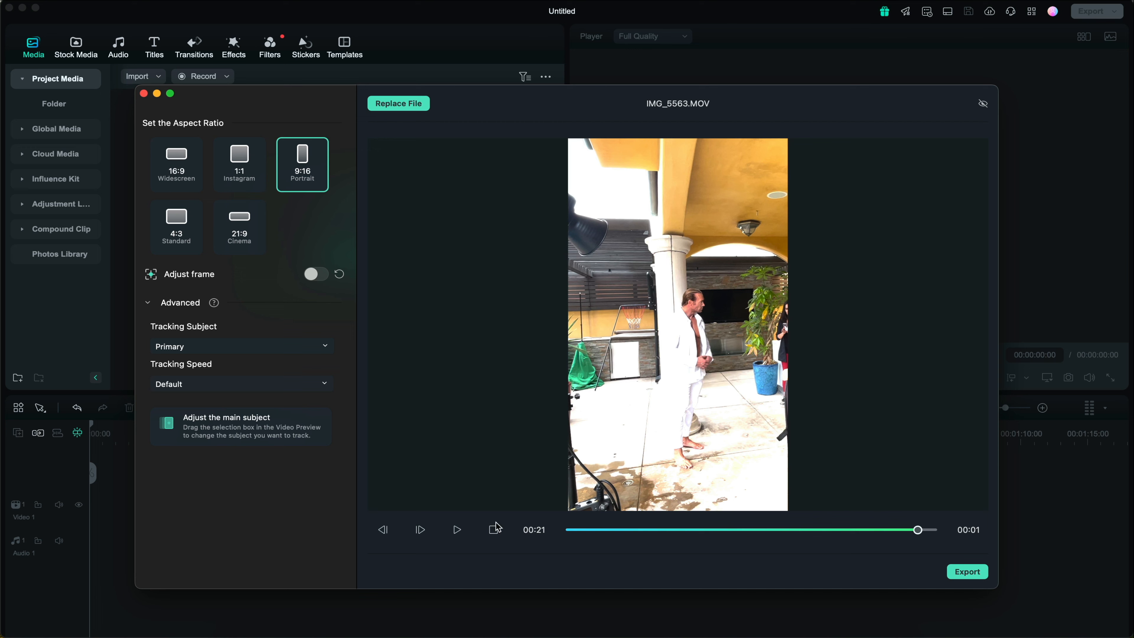
drag(917, 530, 805, 529)
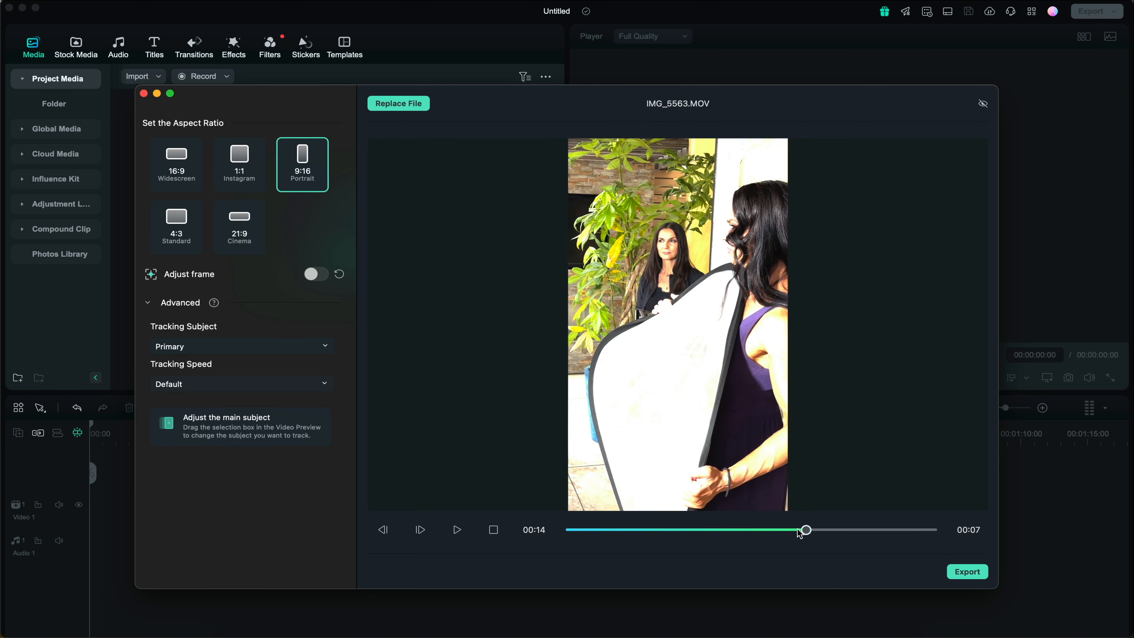
drag(803, 529, 812, 529)
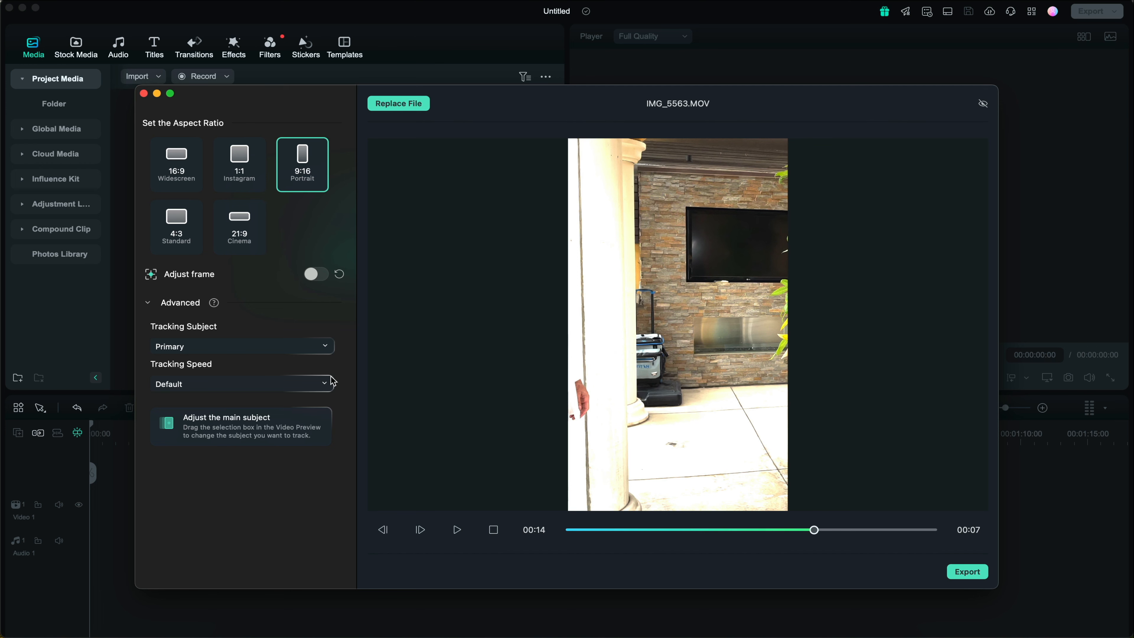
click(316, 274)
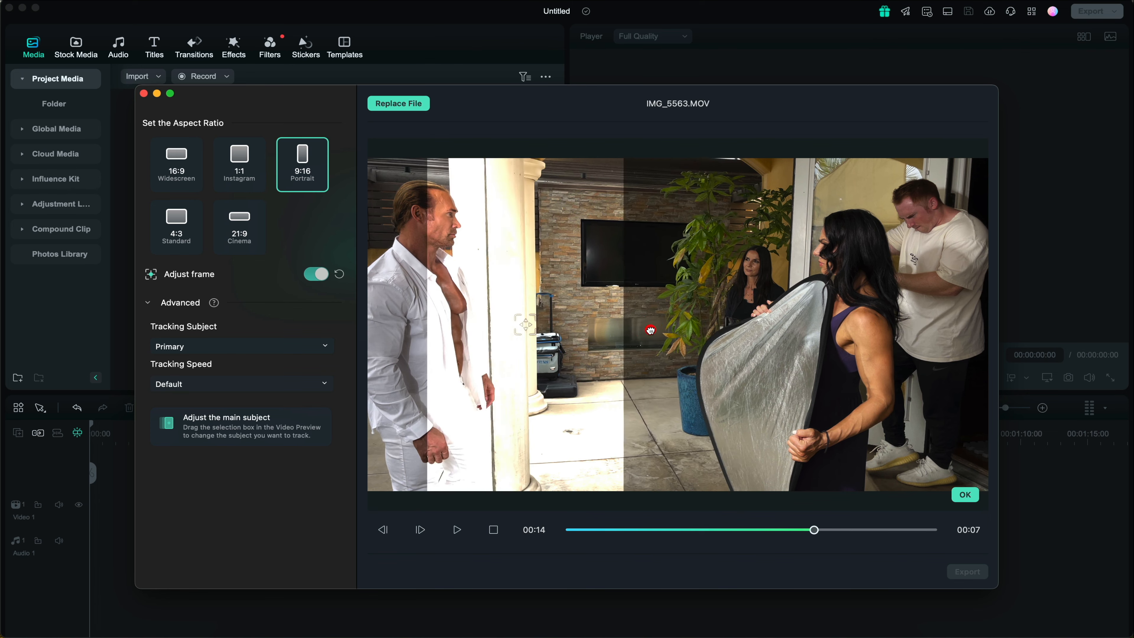
- Switch Adjust frame off to see the tracked 9:16 portrait crop of the man in white
click(457, 530)
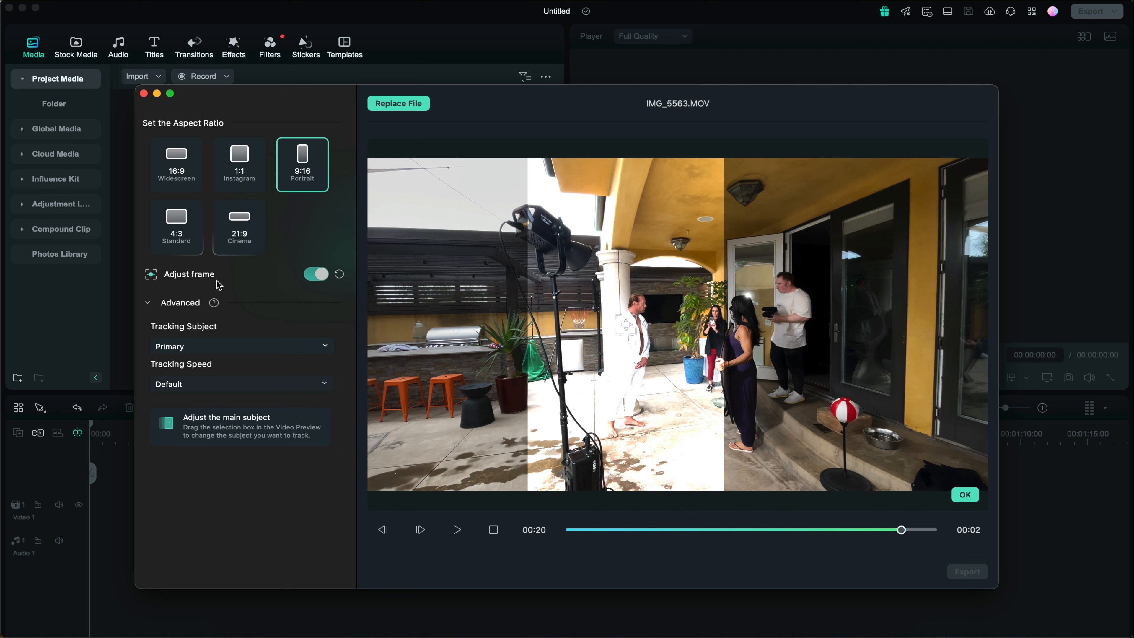
mouse_move(342, 262)
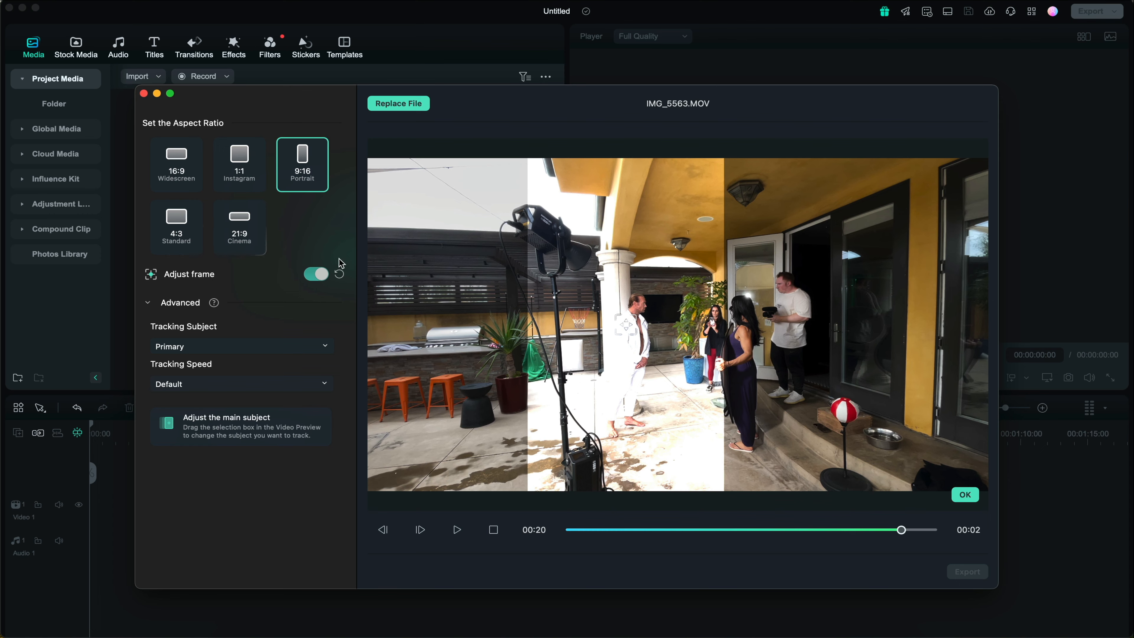
click(315, 274)
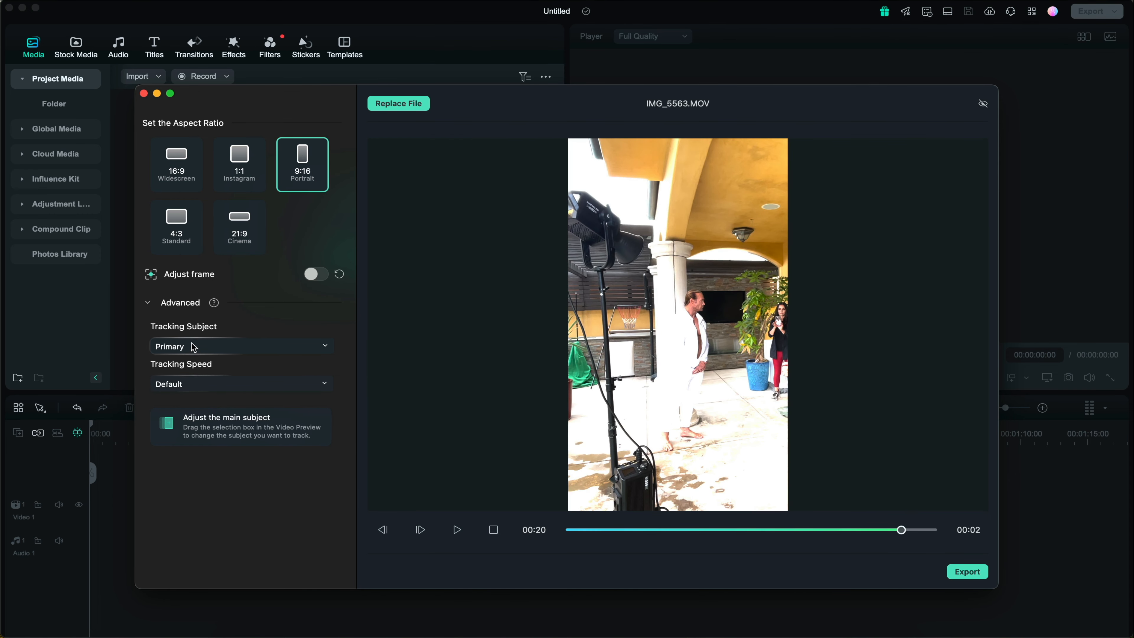
- Re-enable Adjust frame and try the Secondary tracking subject
click(241, 345)
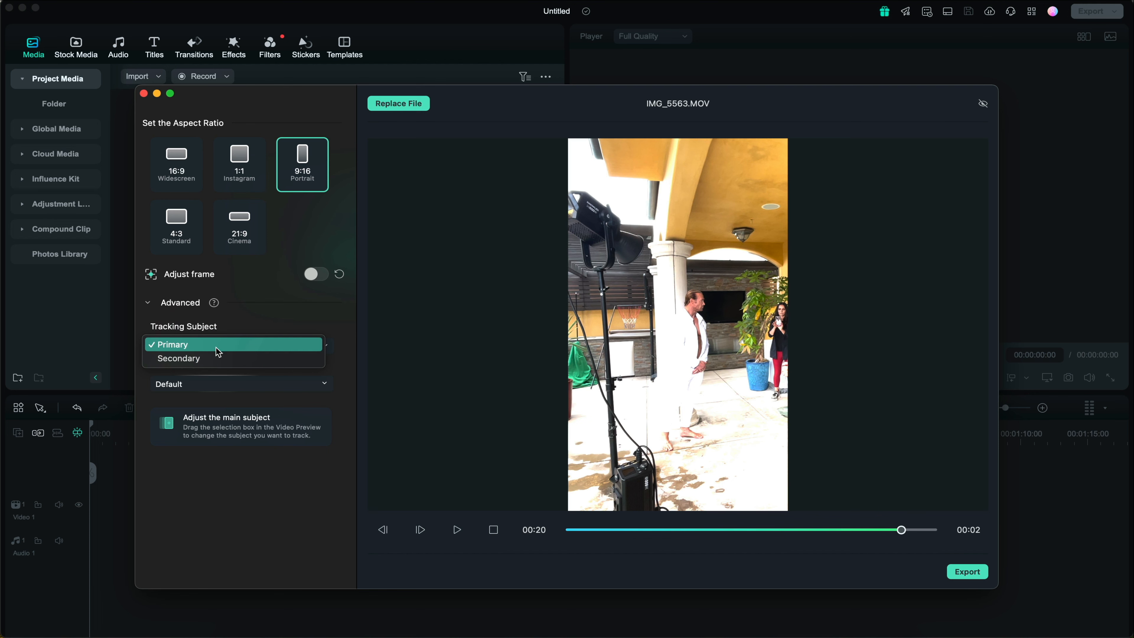
click(173, 345)
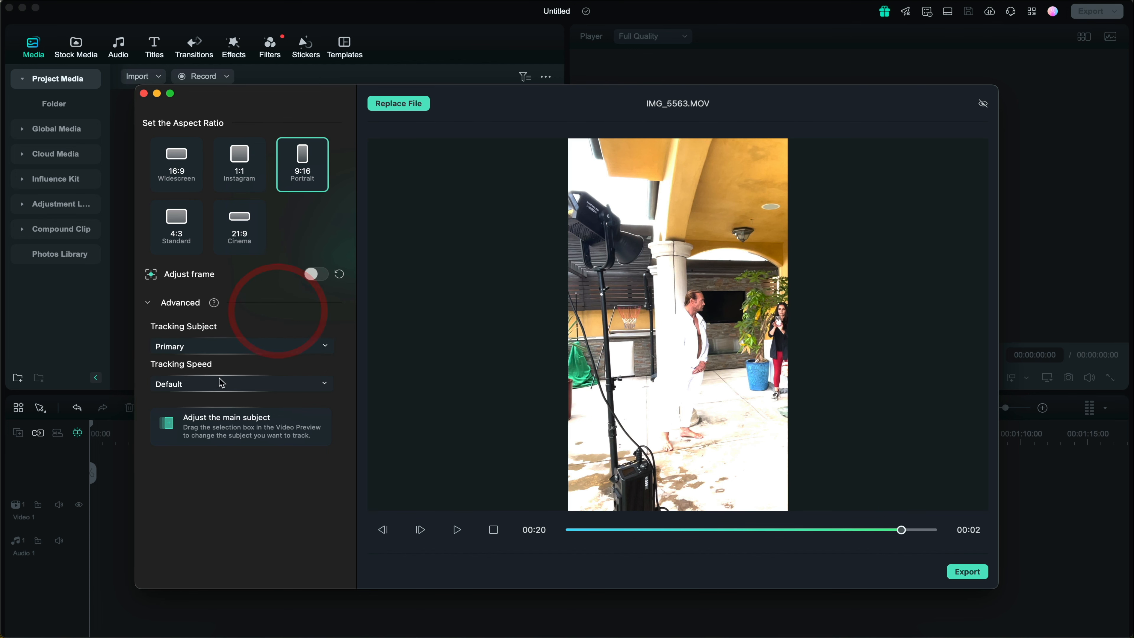
click(316, 274)
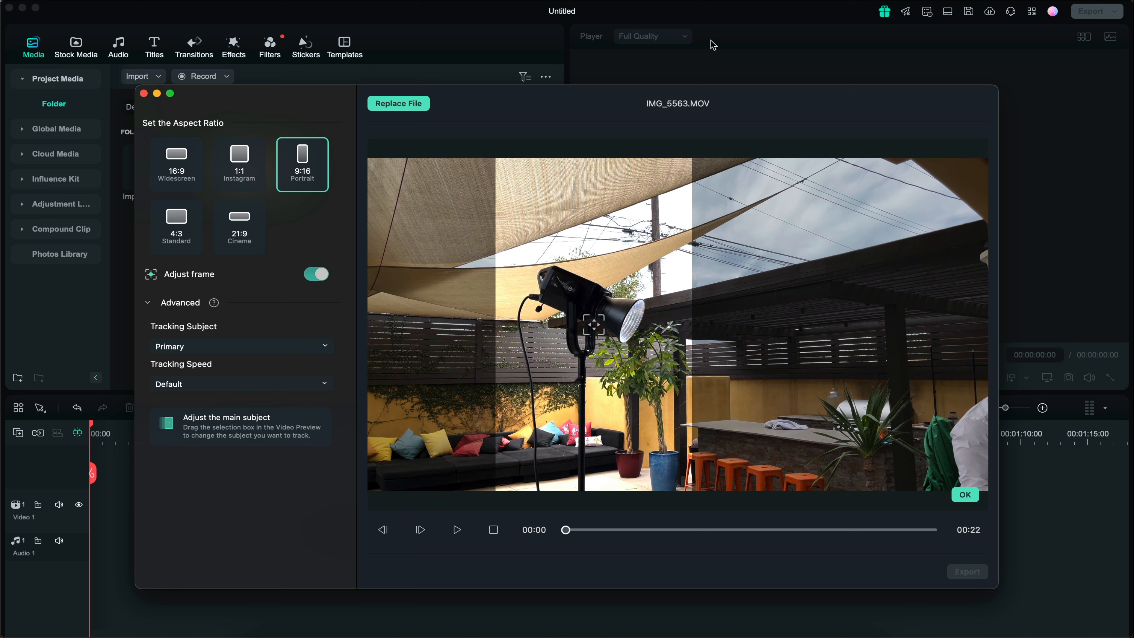
mouse_move(574, 95)
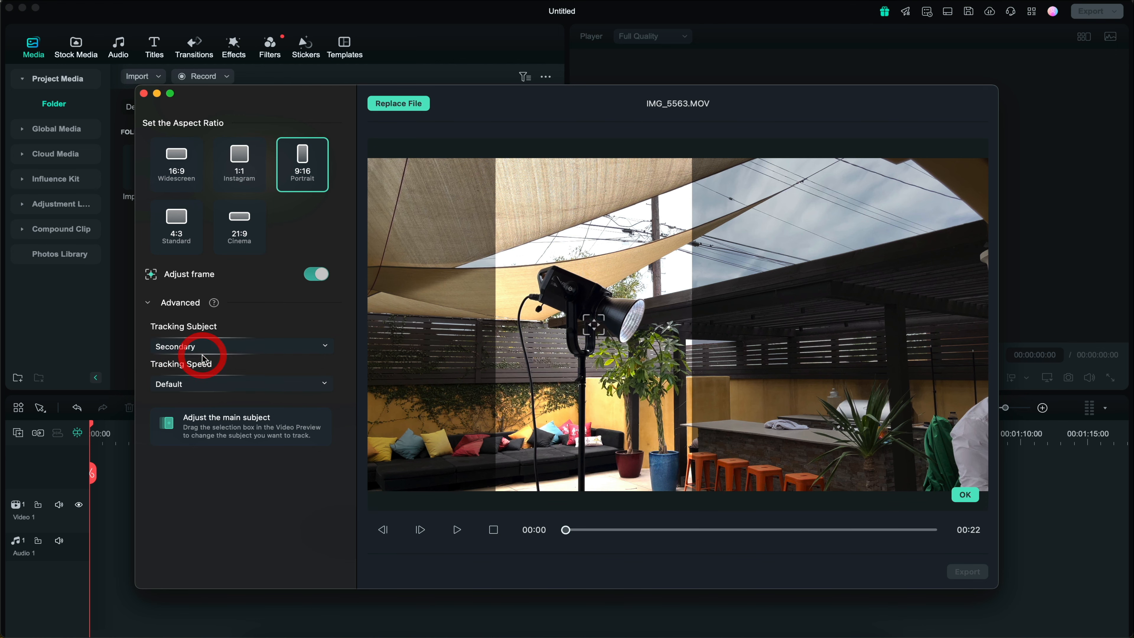
click(457, 530)
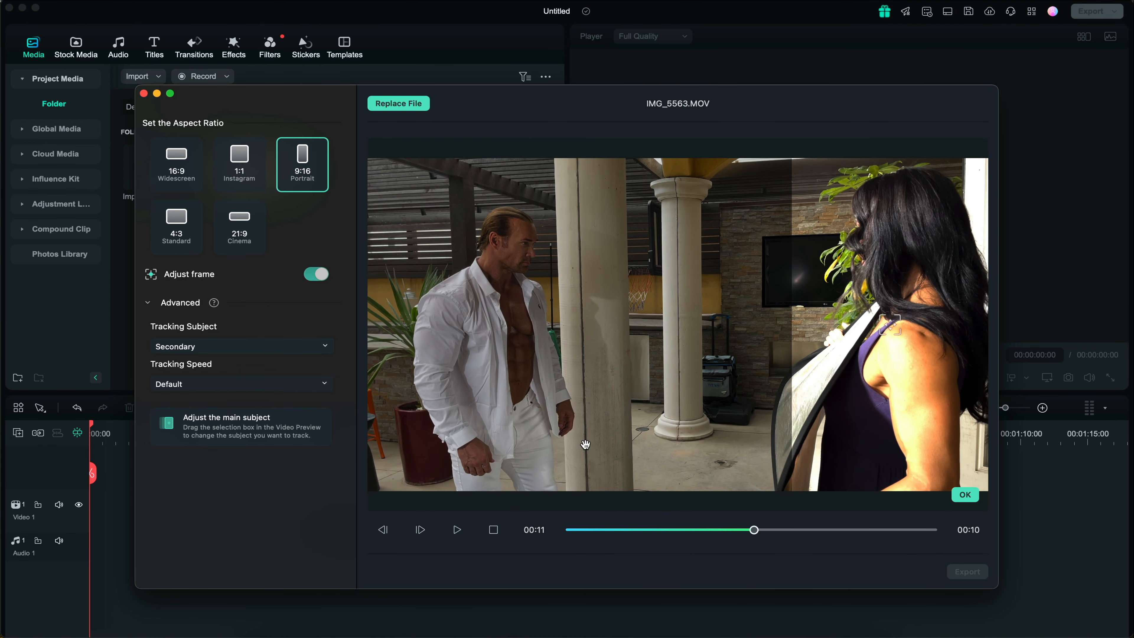
- Set Tracking Speed to Slower and return to the Primary subject
click(243, 384)
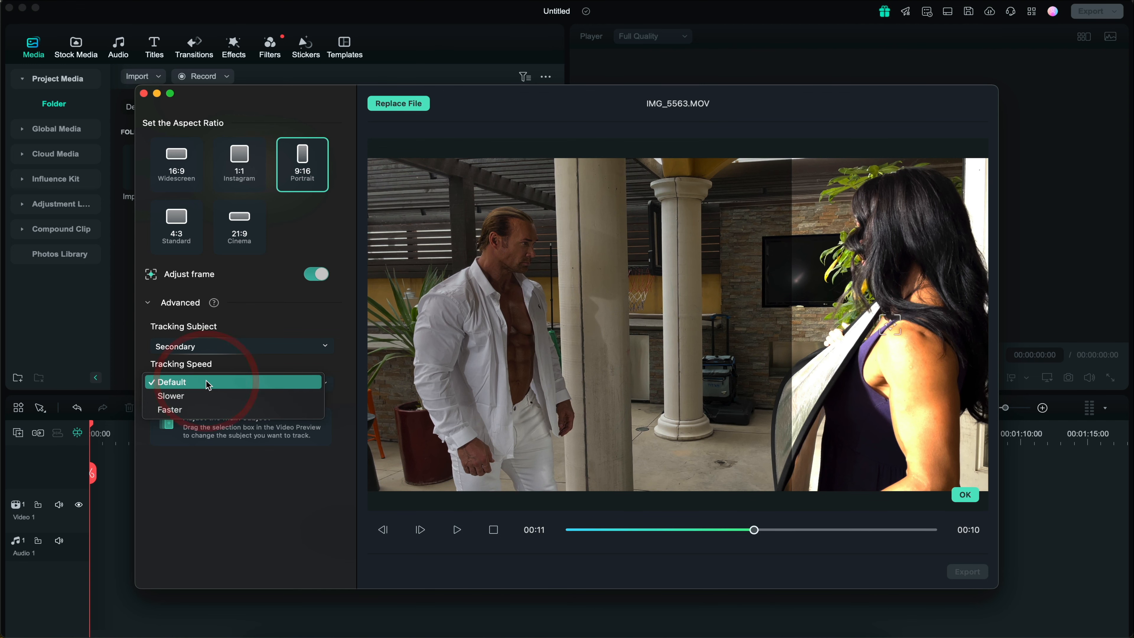
click(171, 395)
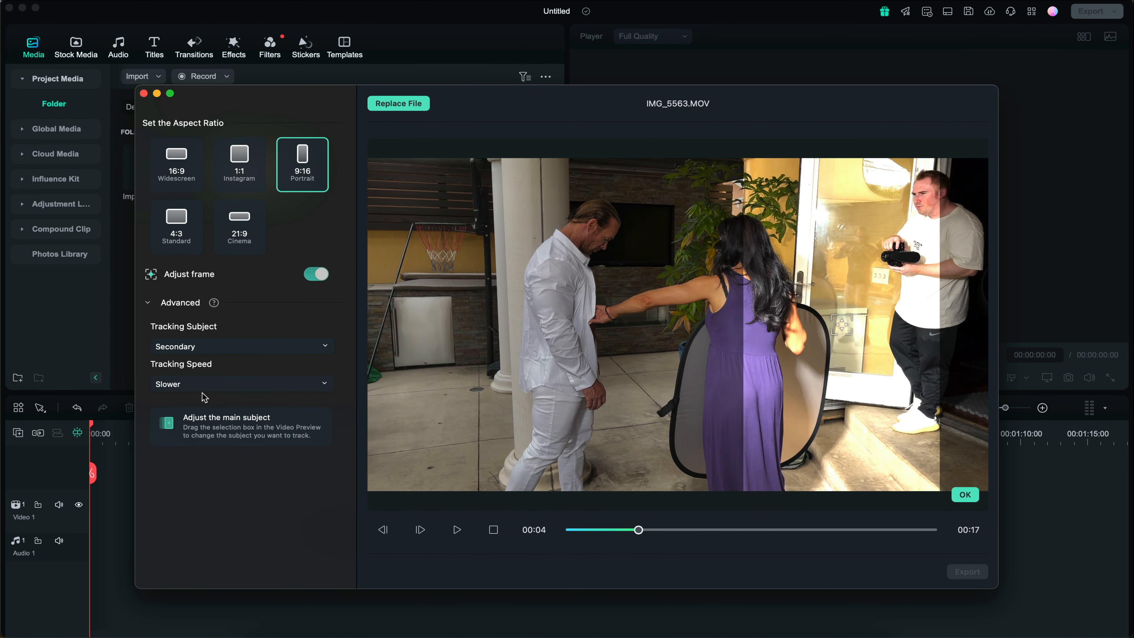
click(241, 346)
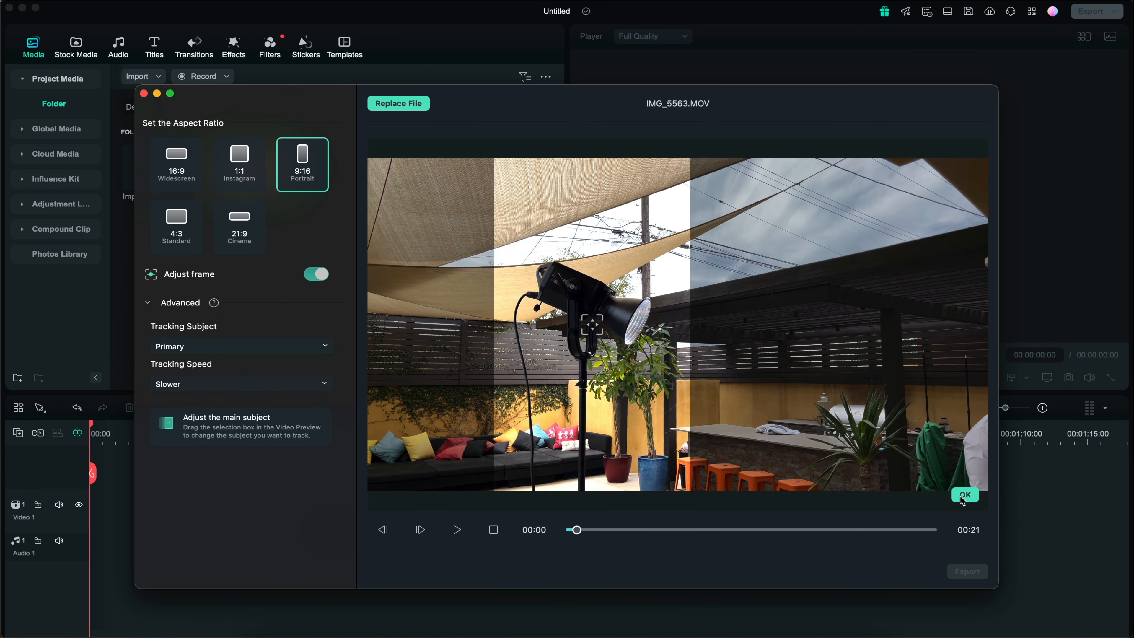
- Confirm the reframe and export the 9:16 clip to the Downloads folder
click(965, 495)
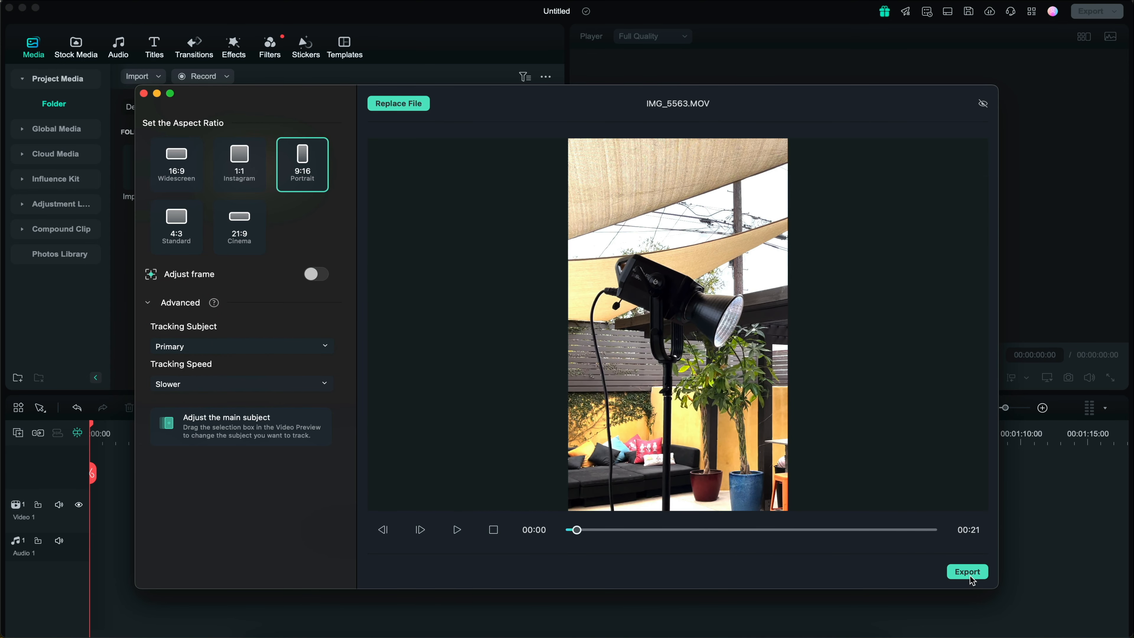
click(968, 572)
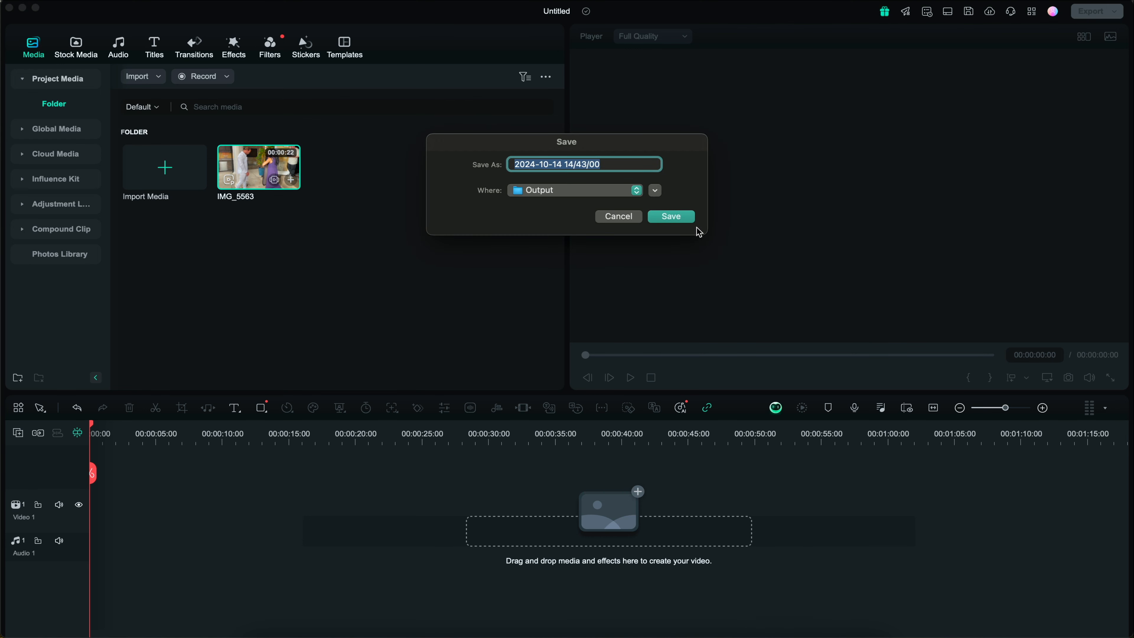
click(636, 190)
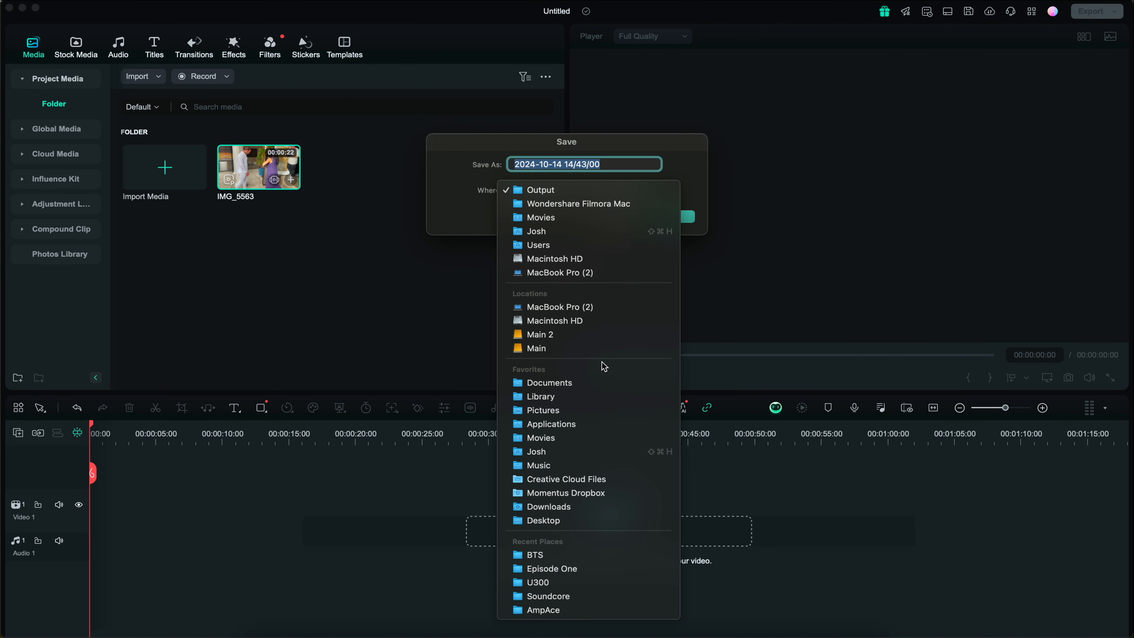
click(549, 506)
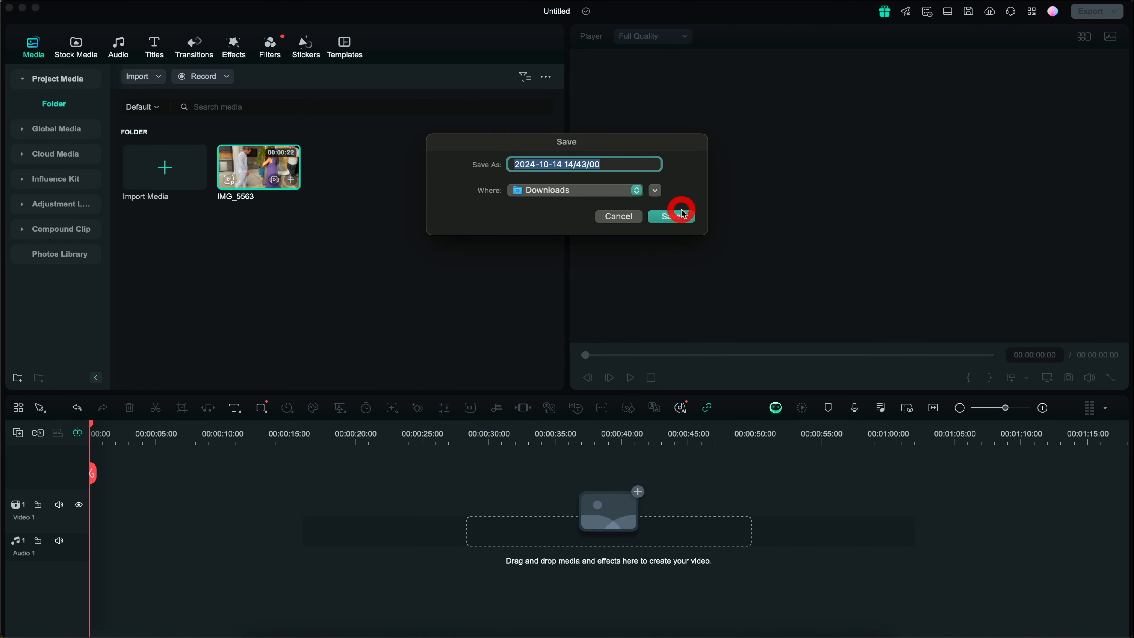
click(673, 217)
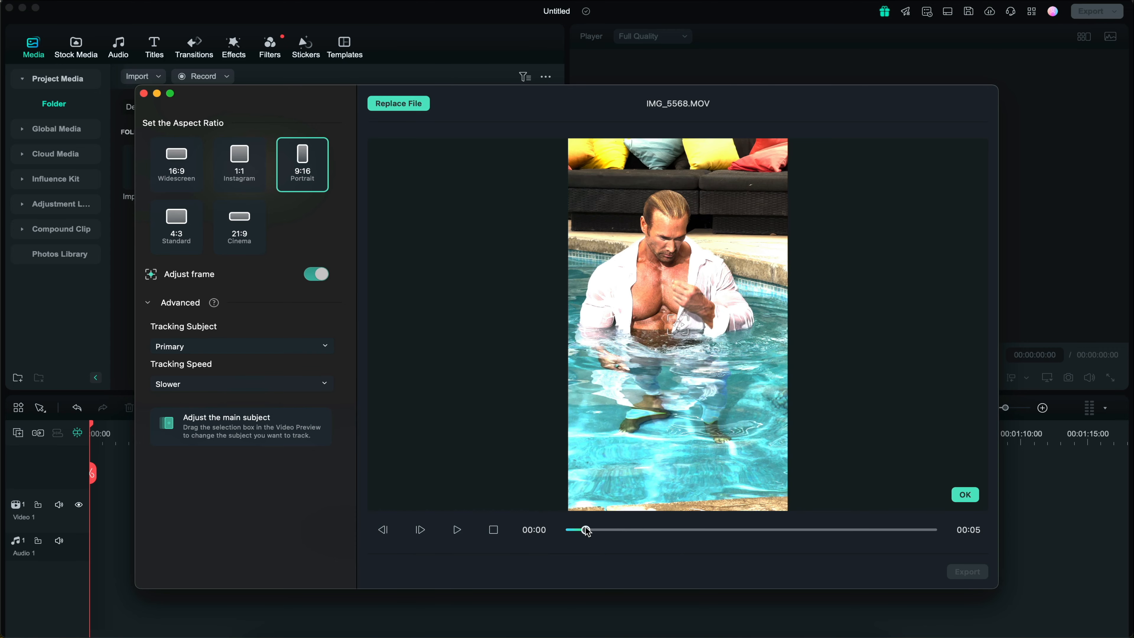
- Reframe IMG_5568.MOV to 16:9 Widescreen and replay the preview from the start
click(456, 529)
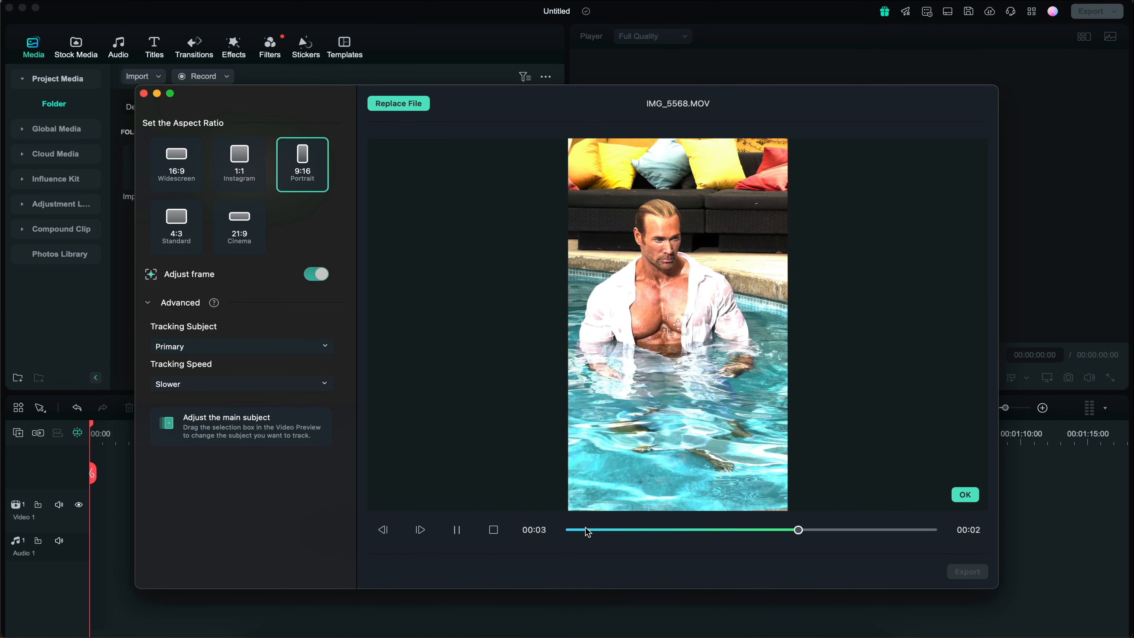
click(176, 171)
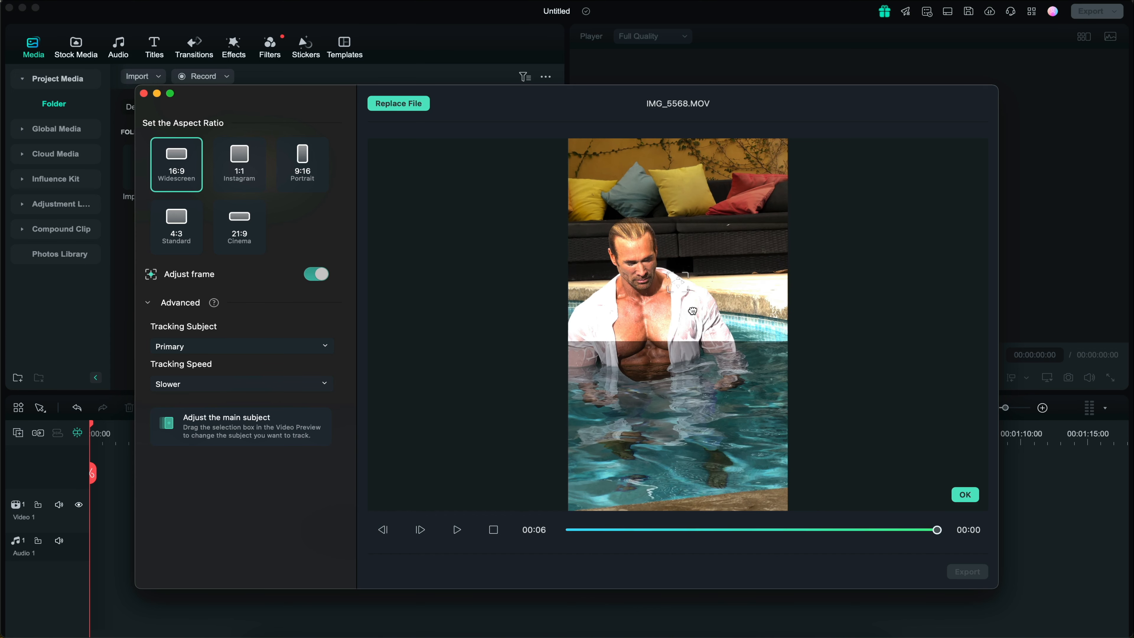
drag(935, 529, 566, 530)
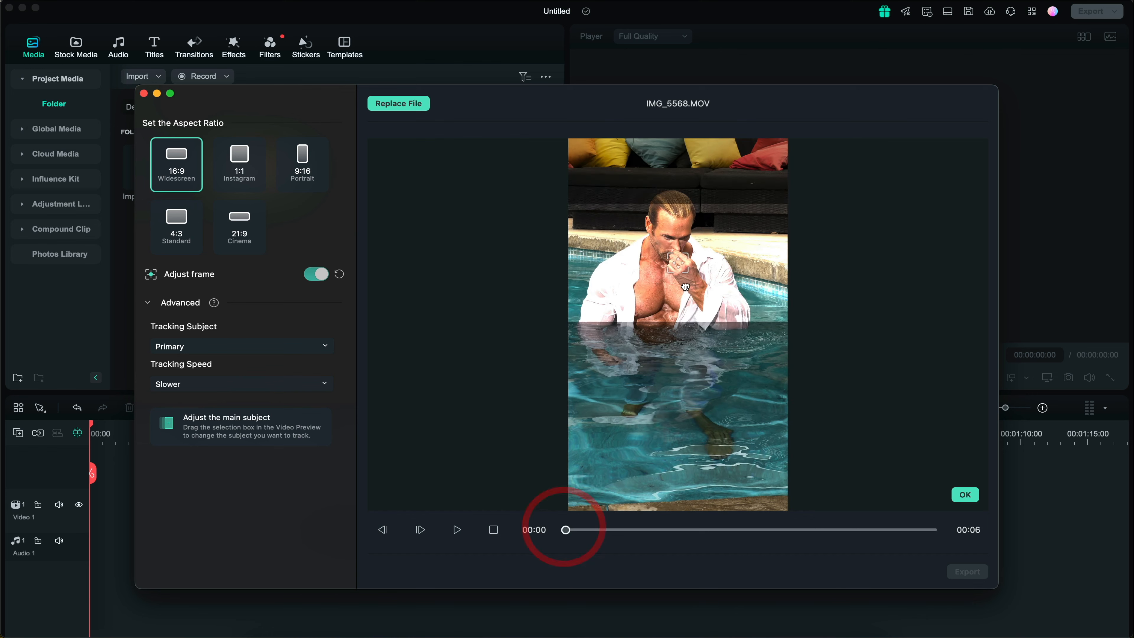
click(457, 530)
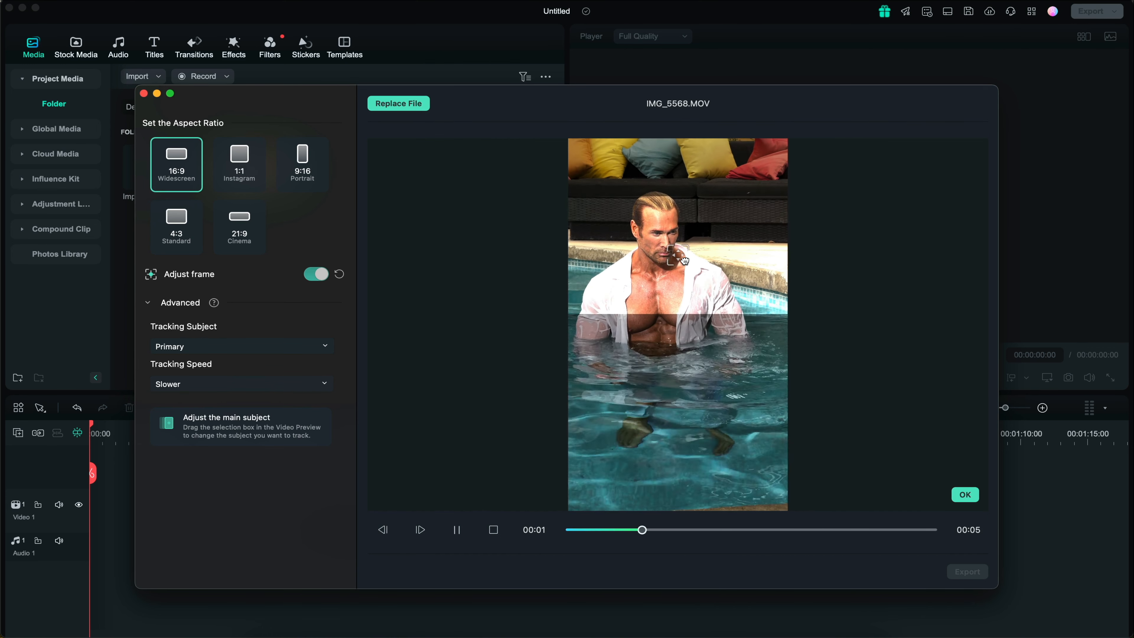